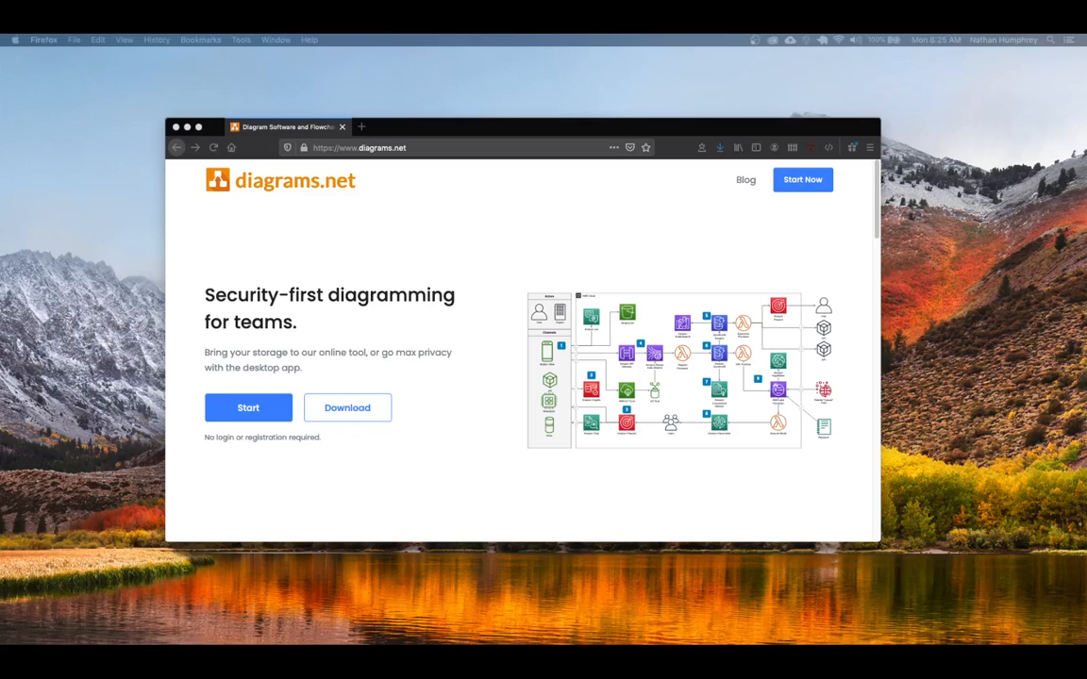
pyautogui.moveTo(405, 257)
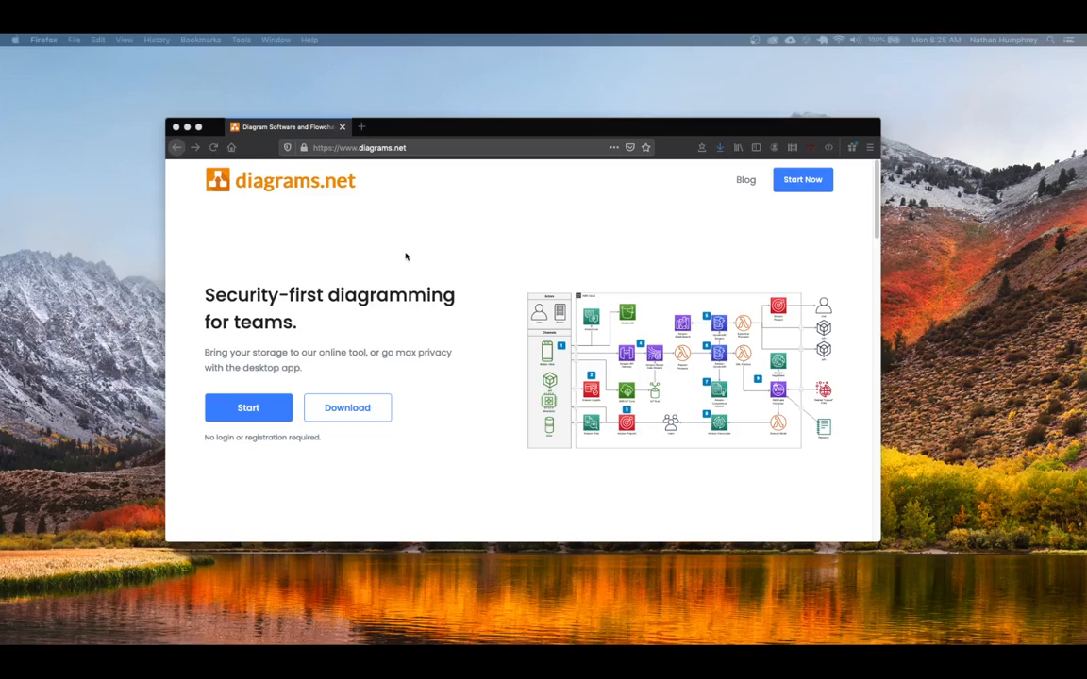
pyautogui.moveTo(784, 243)
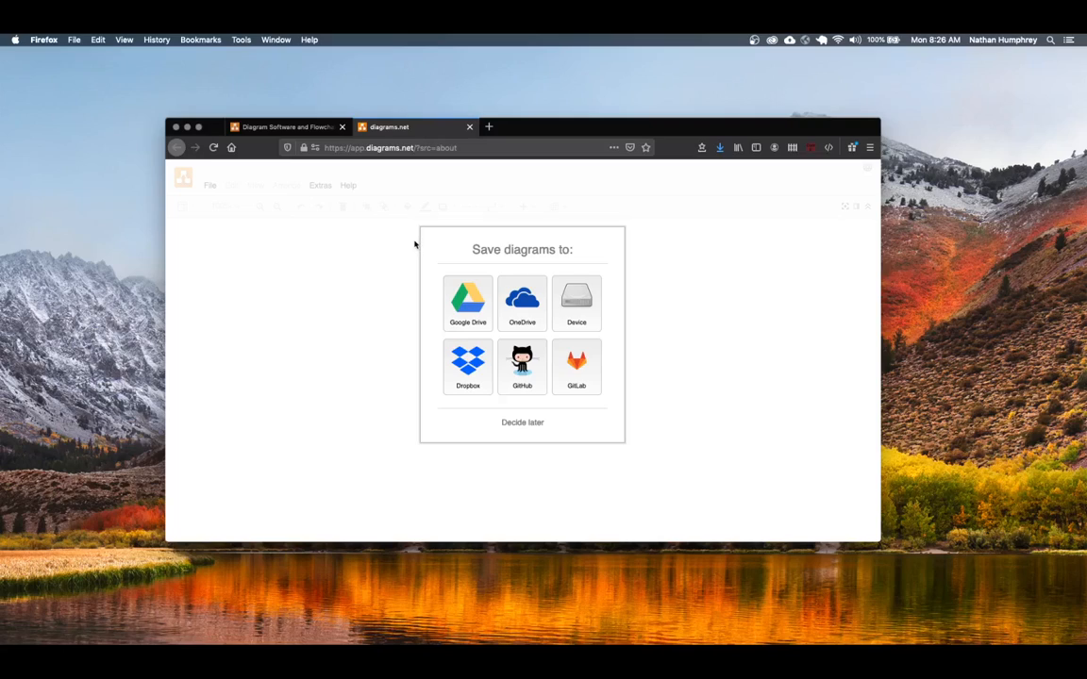
pyautogui.moveTo(428, 230)
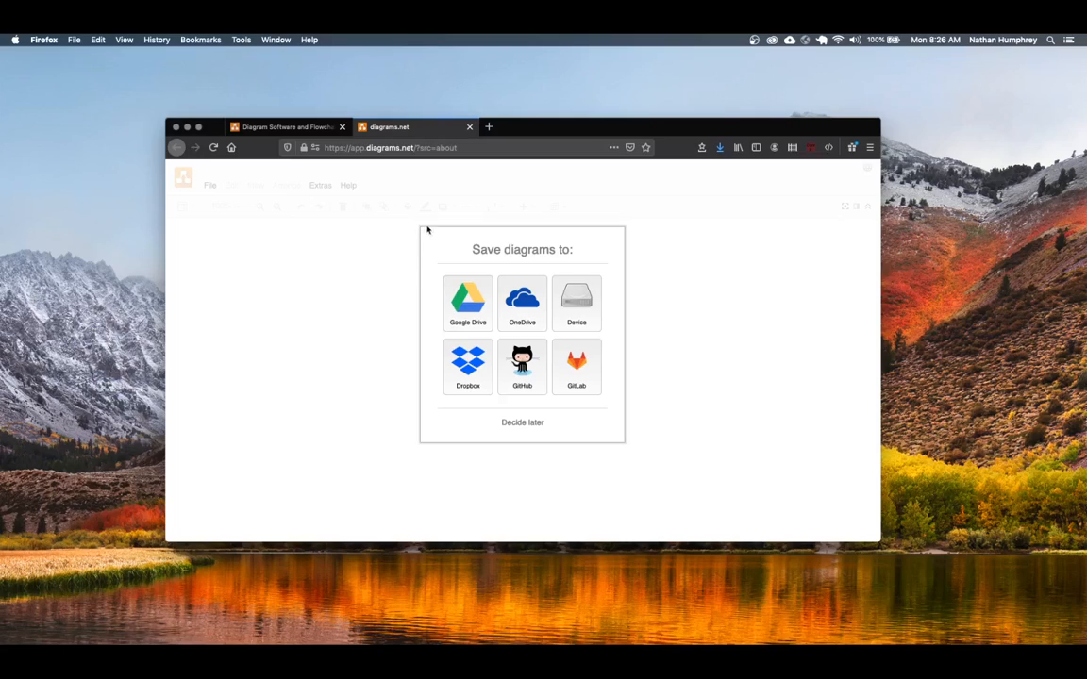
pyautogui.moveTo(451, 447)
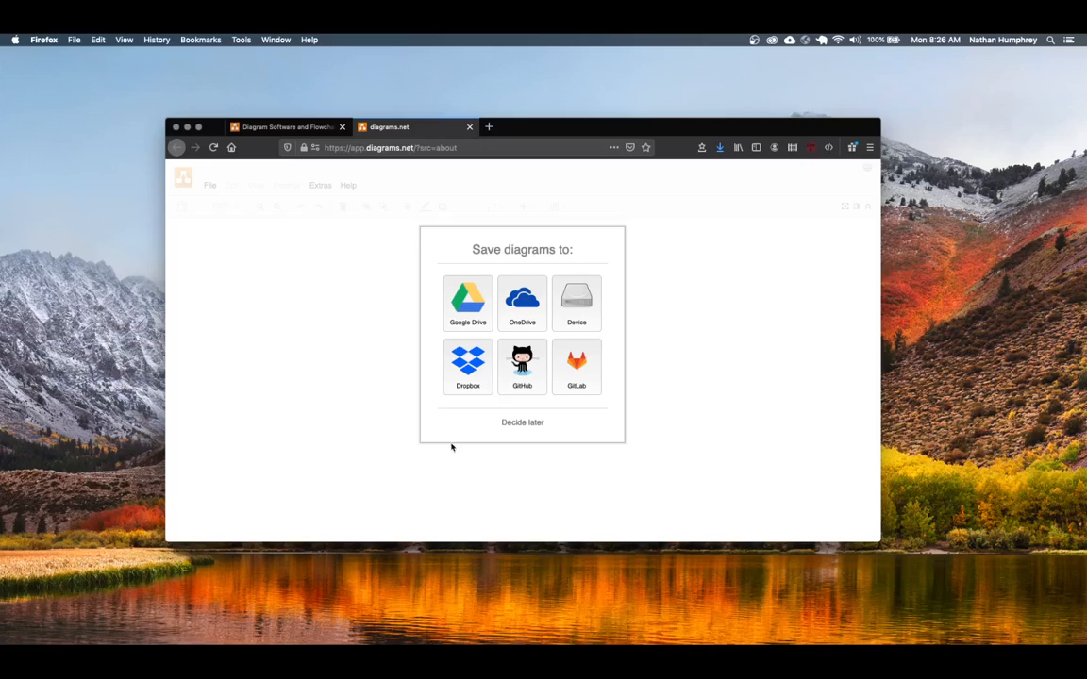
pyautogui.moveTo(434, 434)
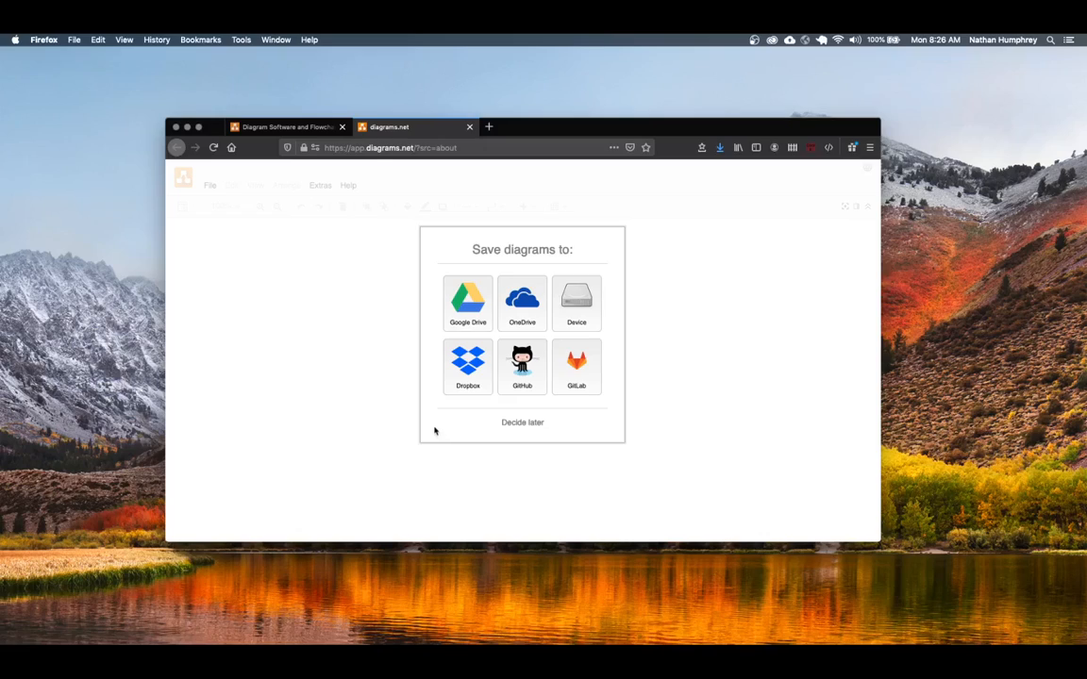
pyautogui.moveTo(577, 366)
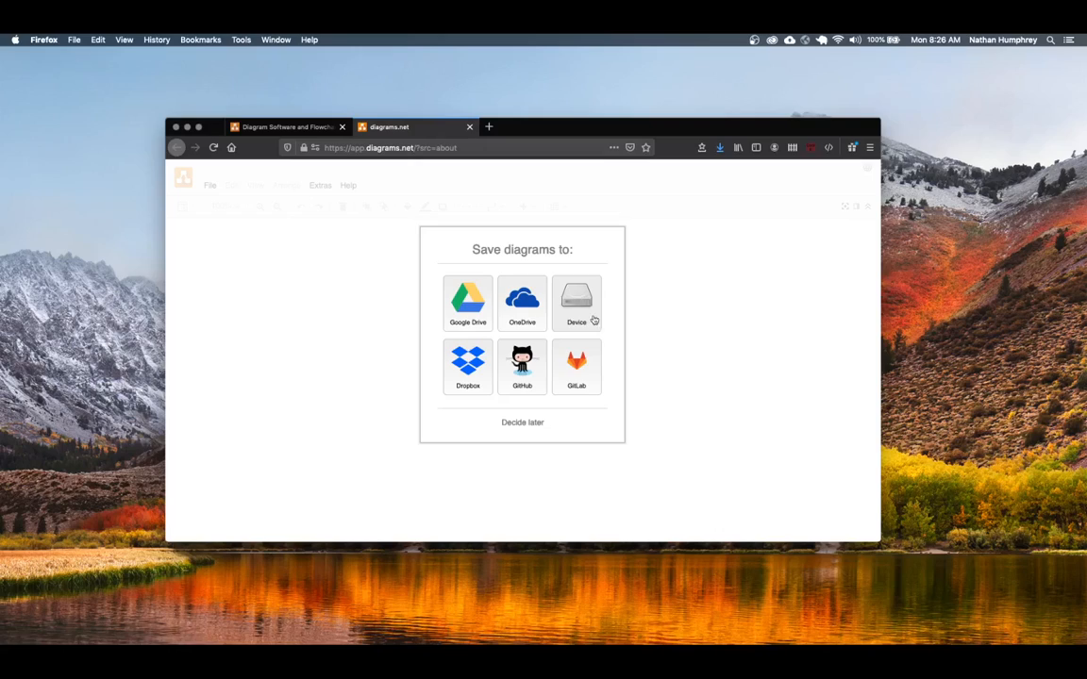
pyautogui.moveTo(584, 311)
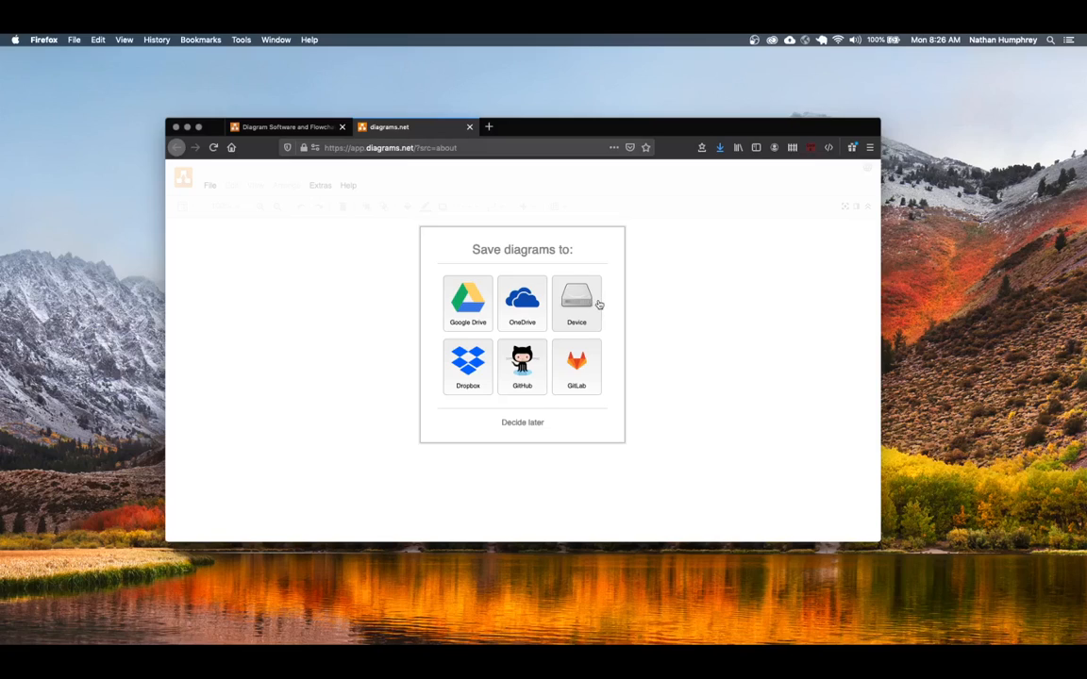
# - Choose Device storage to dismiss the storage prompt and begin a blank diagram
pyautogui.click(522, 422)
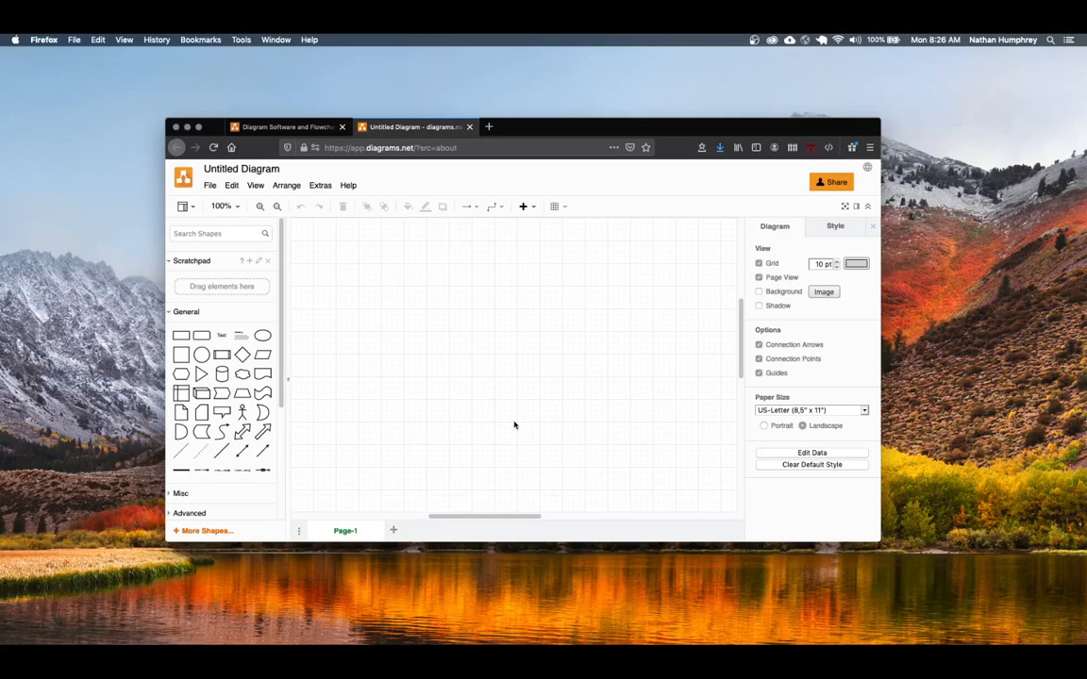
pyautogui.moveTo(511, 419)
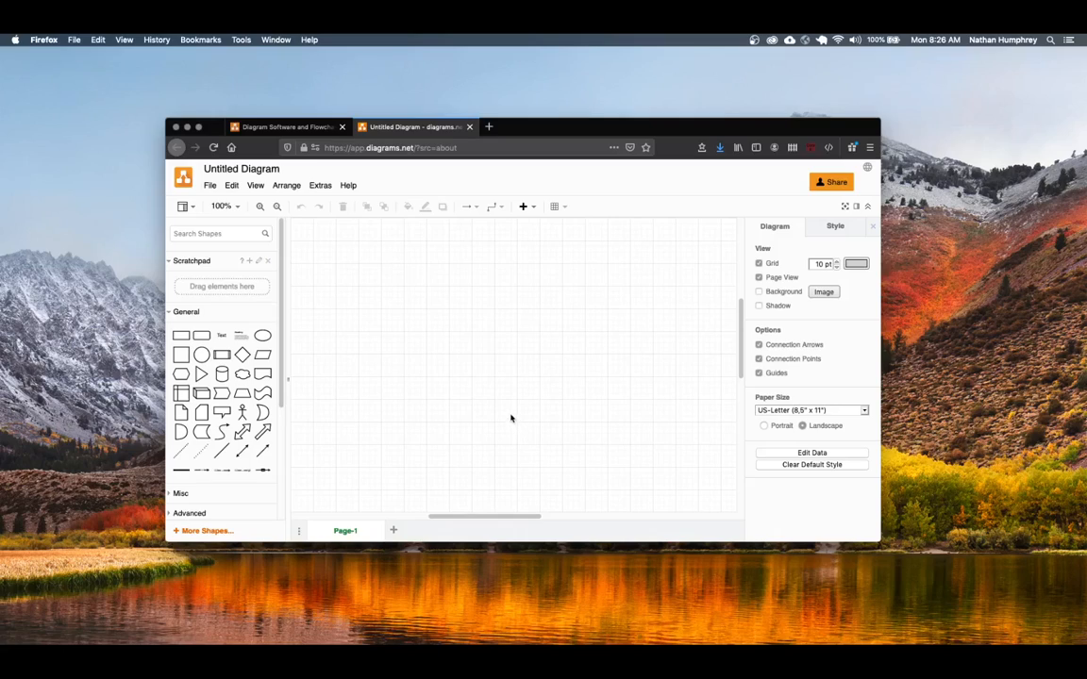
pyautogui.moveTo(323, 354)
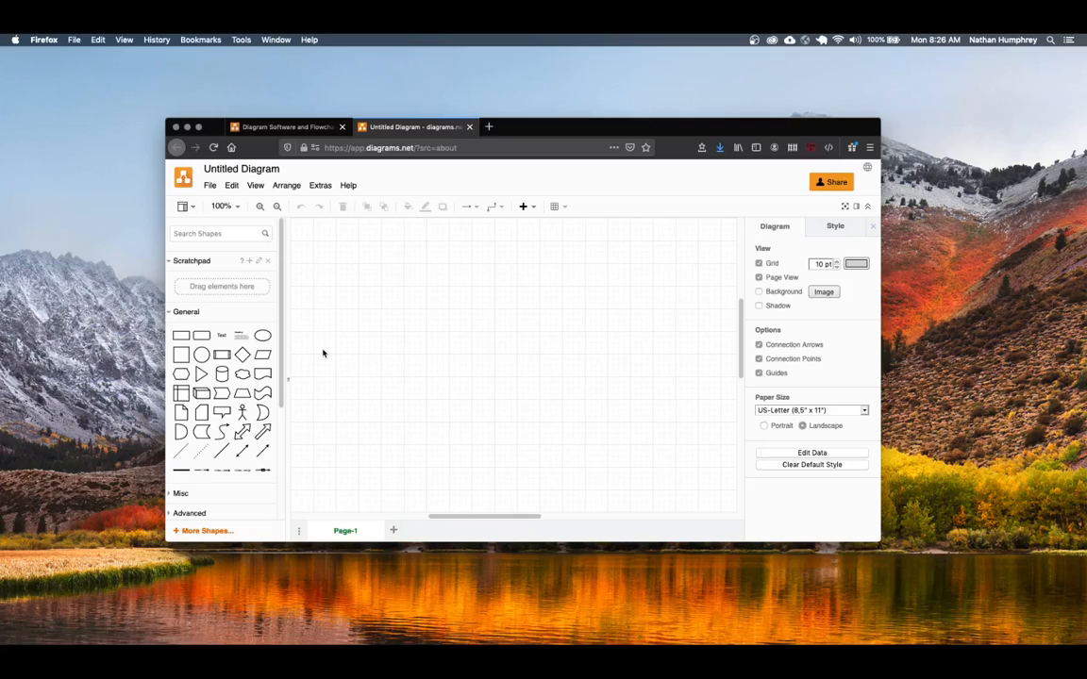
pyautogui.moveTo(278, 271)
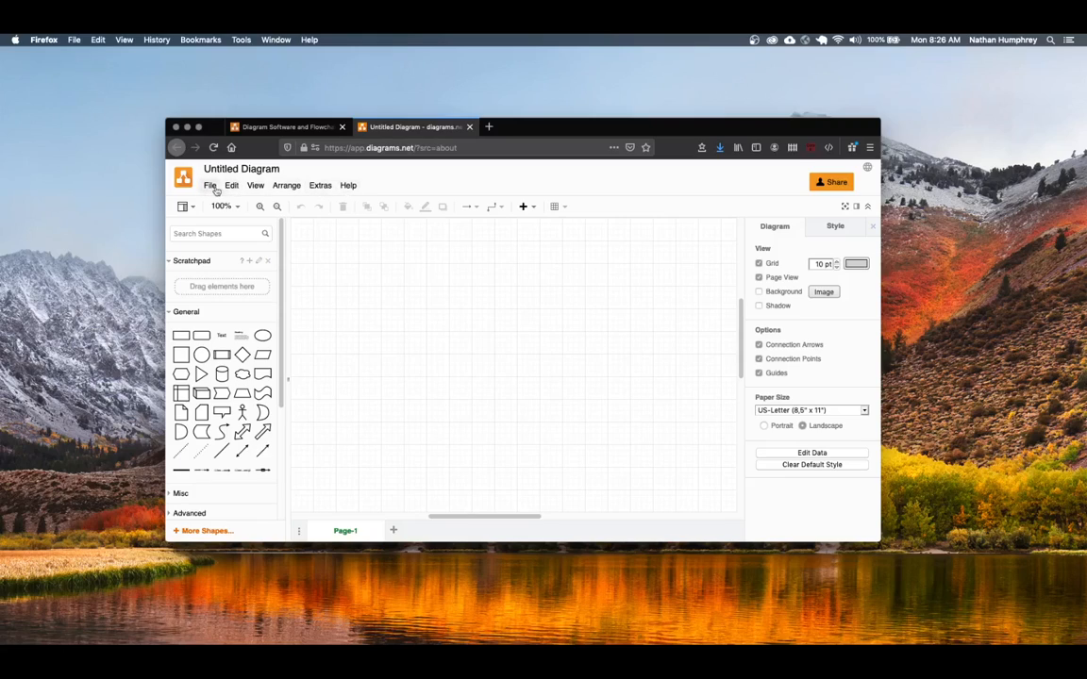
pyautogui.click(209, 185)
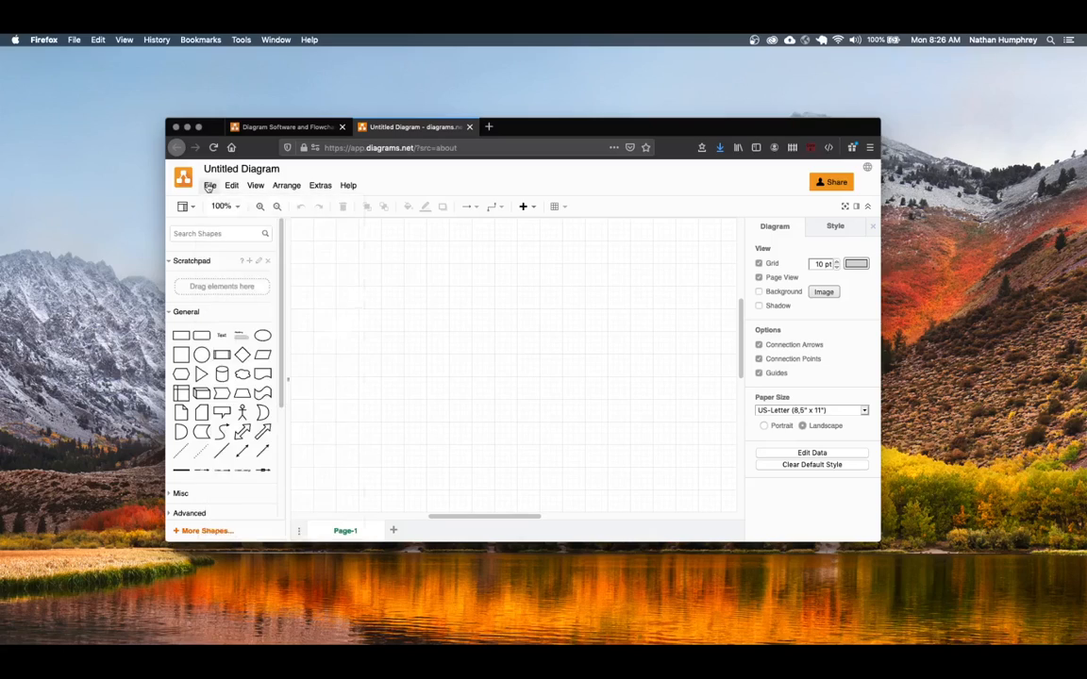
pyautogui.click(232, 185)
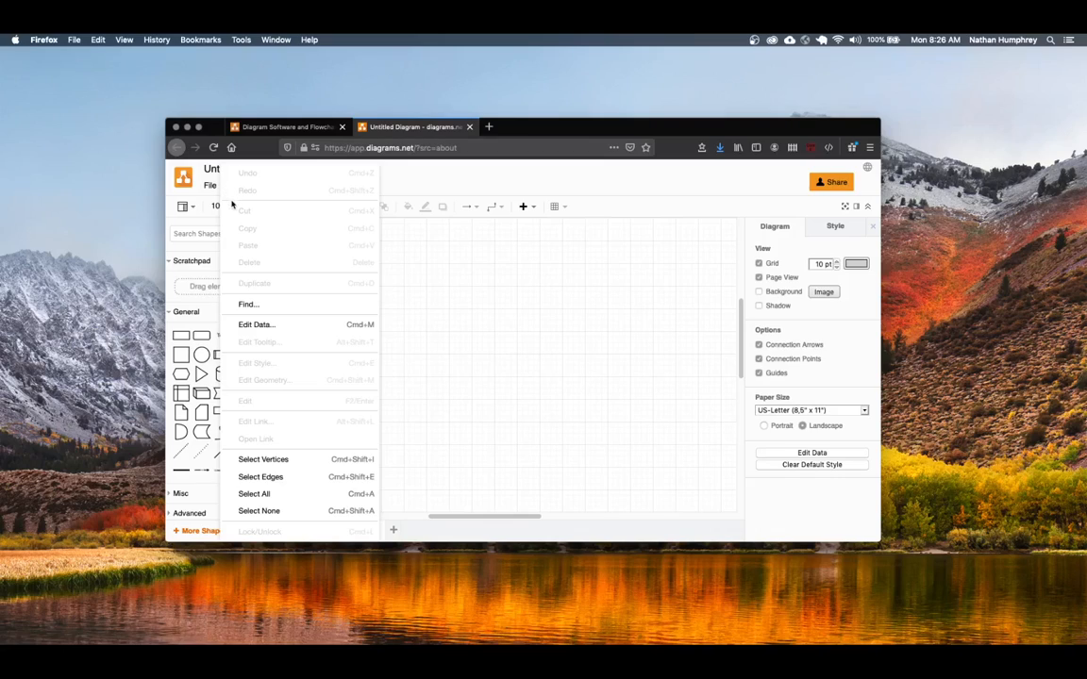
pyautogui.click(465, 268)
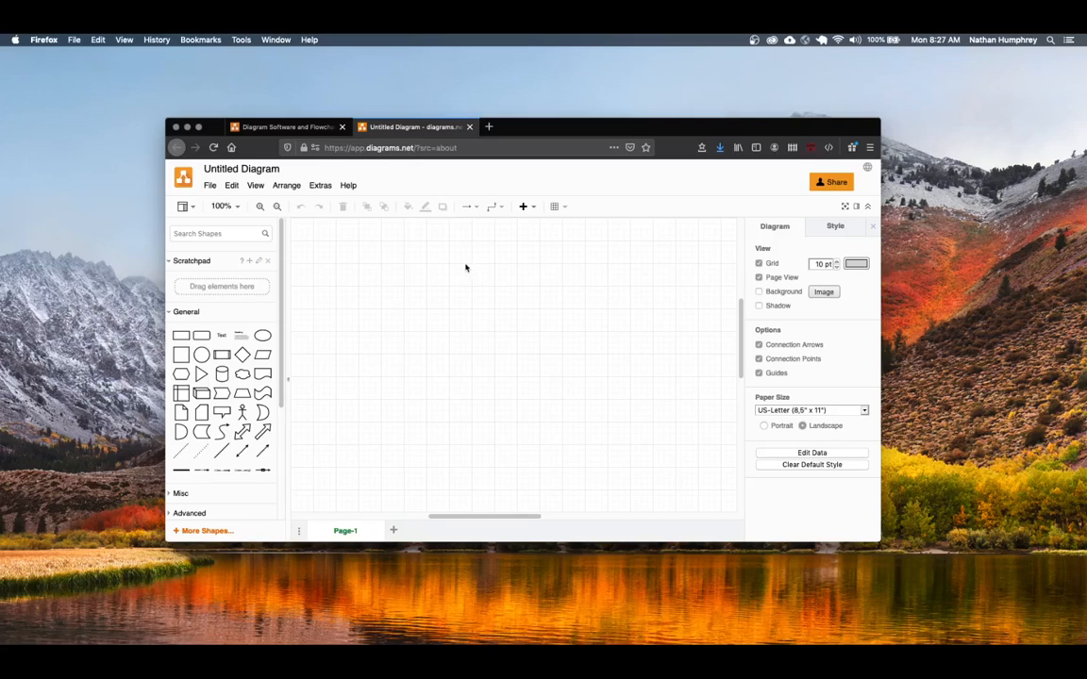
pyautogui.moveTo(464, 269)
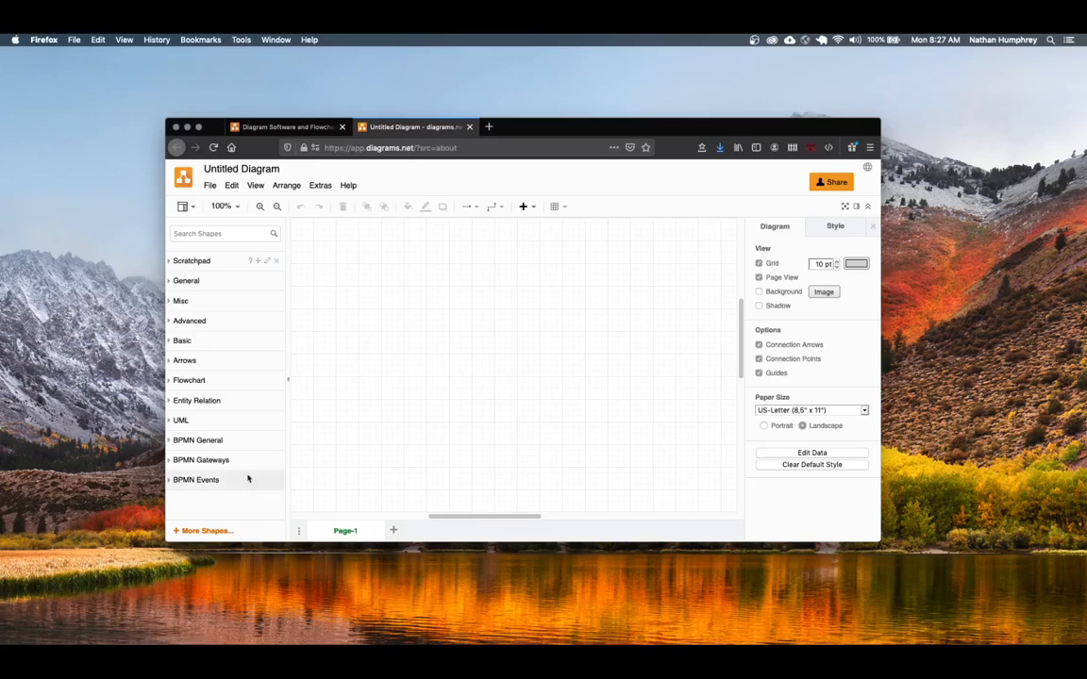
pyautogui.moveTo(229, 482)
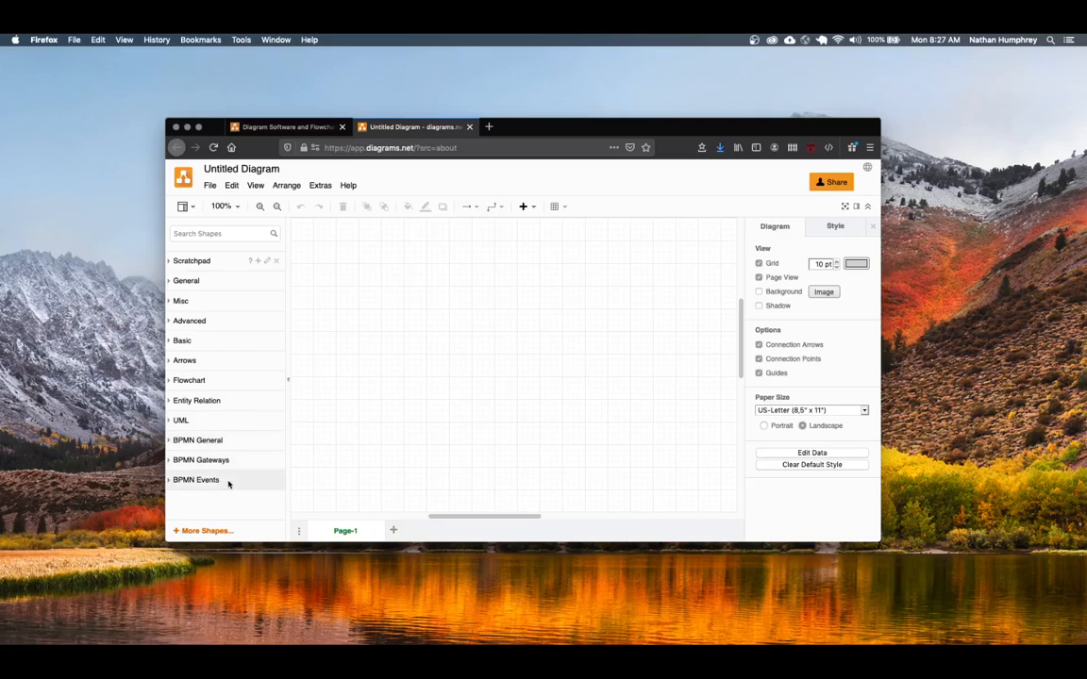